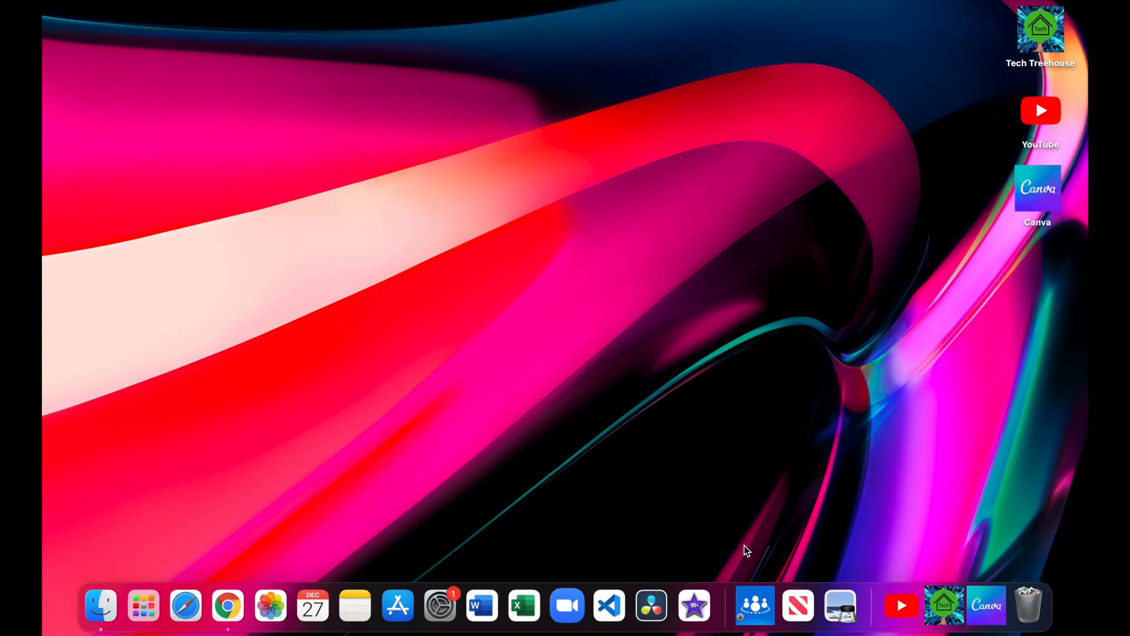
{"action": "mouse_move", "coordinate": [932, 583]}
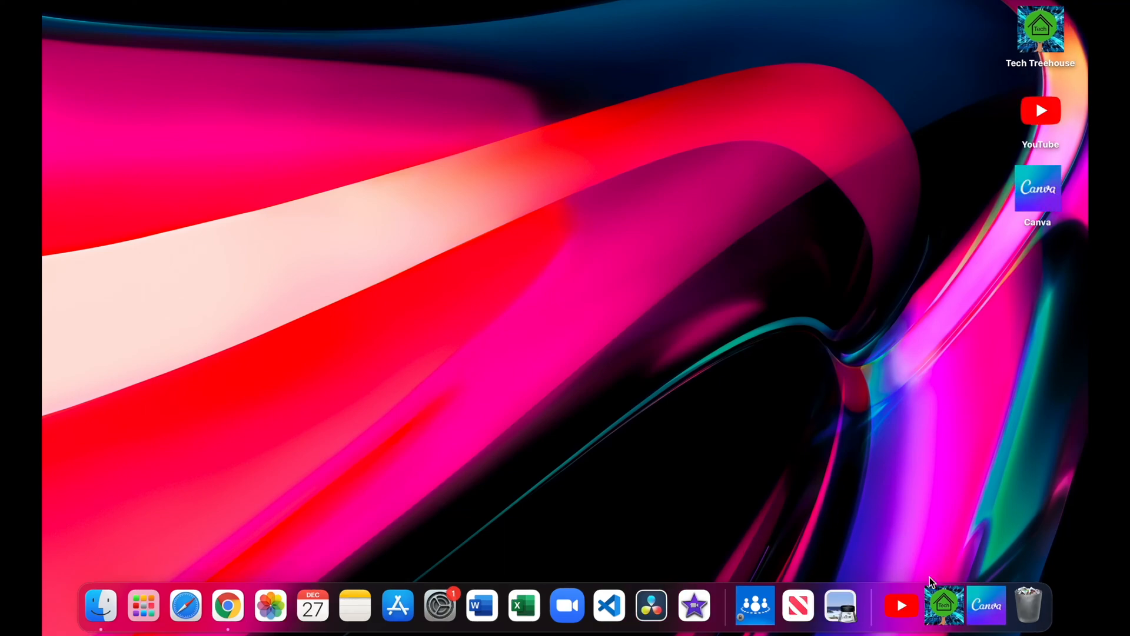
Step: Launch the Tech Treehouse Dock bookmark so its YouTube channel page loads in Chrome
{"action": "left_click", "coordinate": [943, 605]}
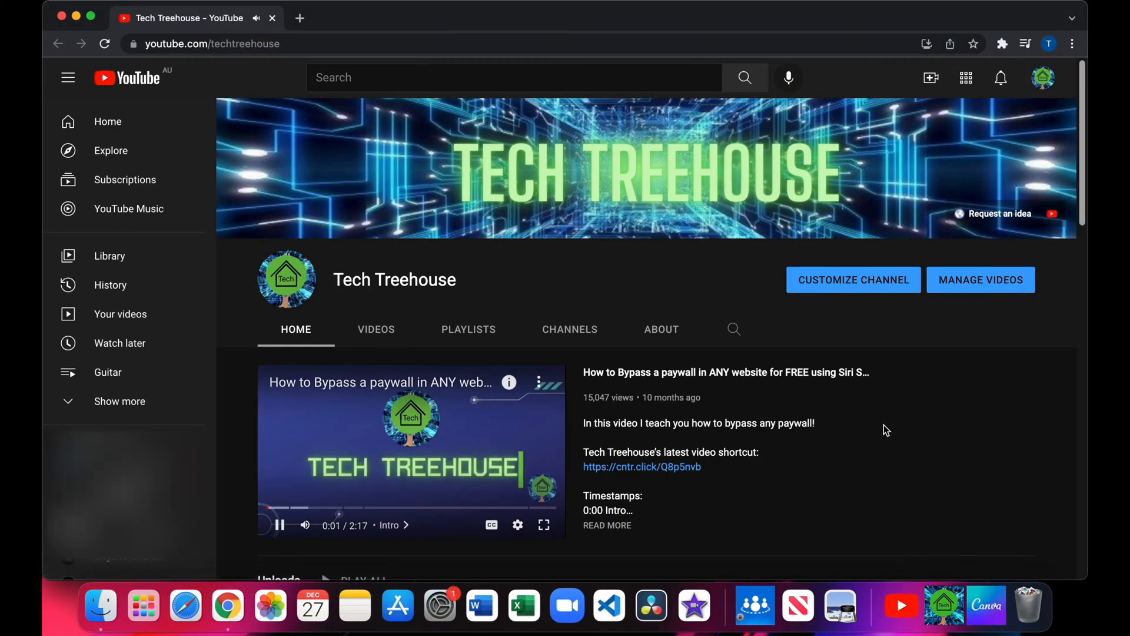
{"action": "left_click", "coordinate": [213, 43]}
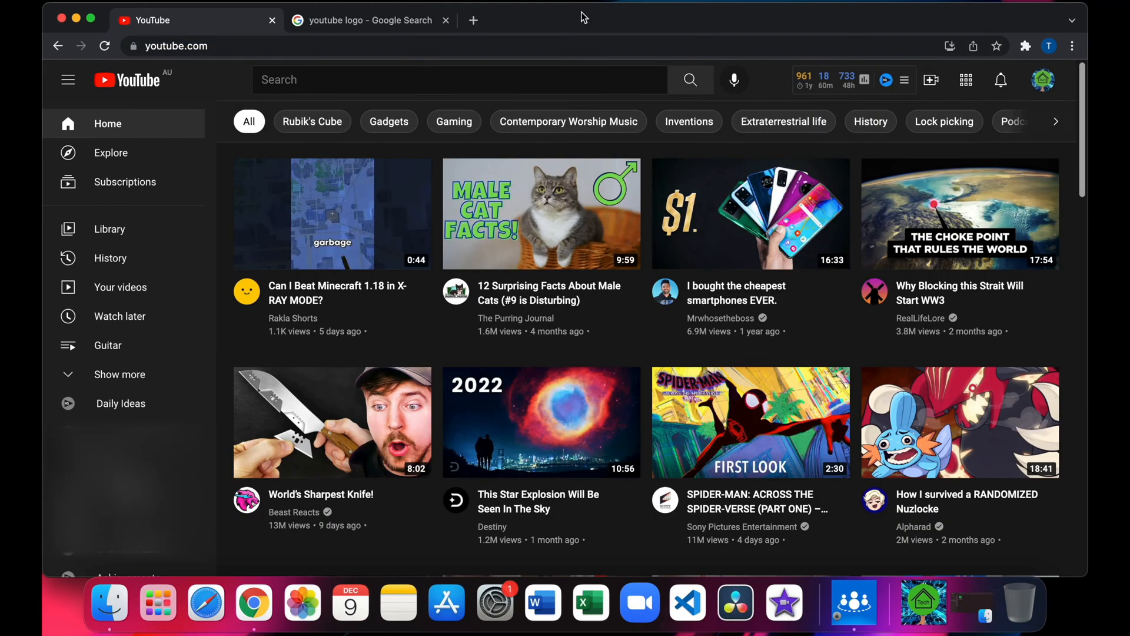
Step: Drag the youtube.com address from Chrome onto the desktop as a YouTube bookmark file
{"action": "left_click", "coordinate": [120, 375]}
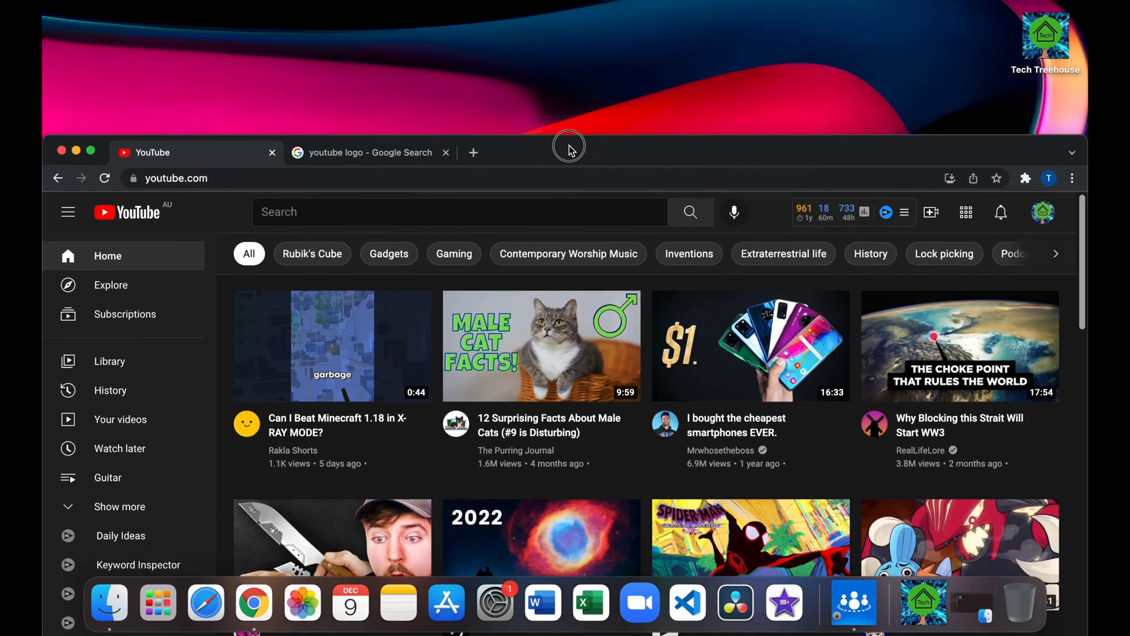
{"action": "left_click", "coordinate": [176, 194]}
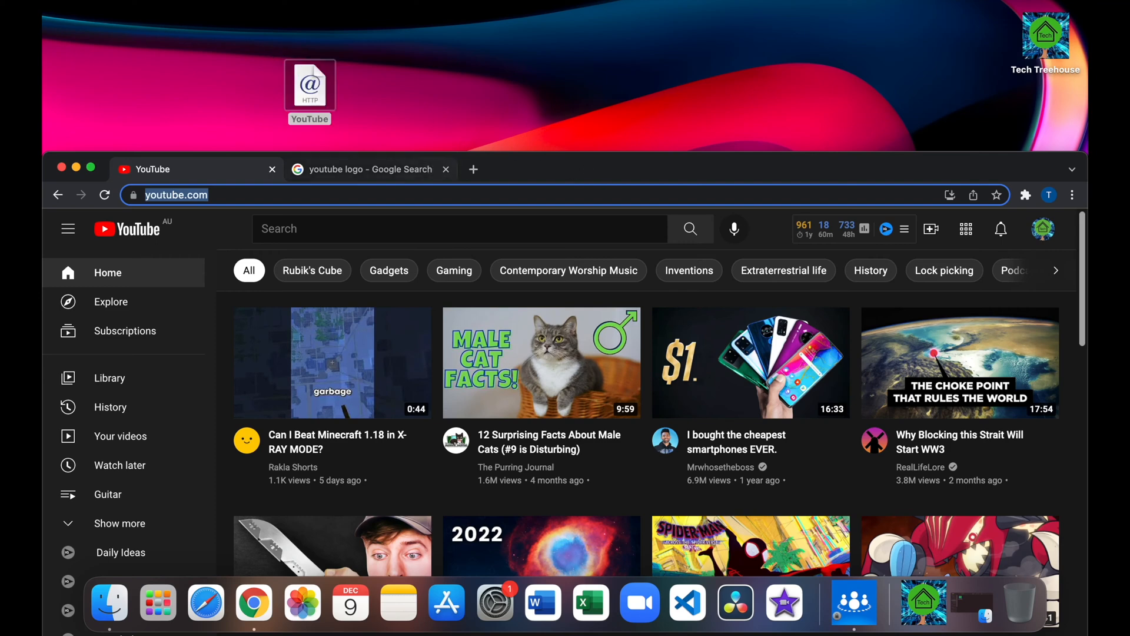
Step: Copy the enlarged red YouTube logo from the 'youtube logo' Google Images results
{"action": "left_click", "coordinate": [370, 169]}
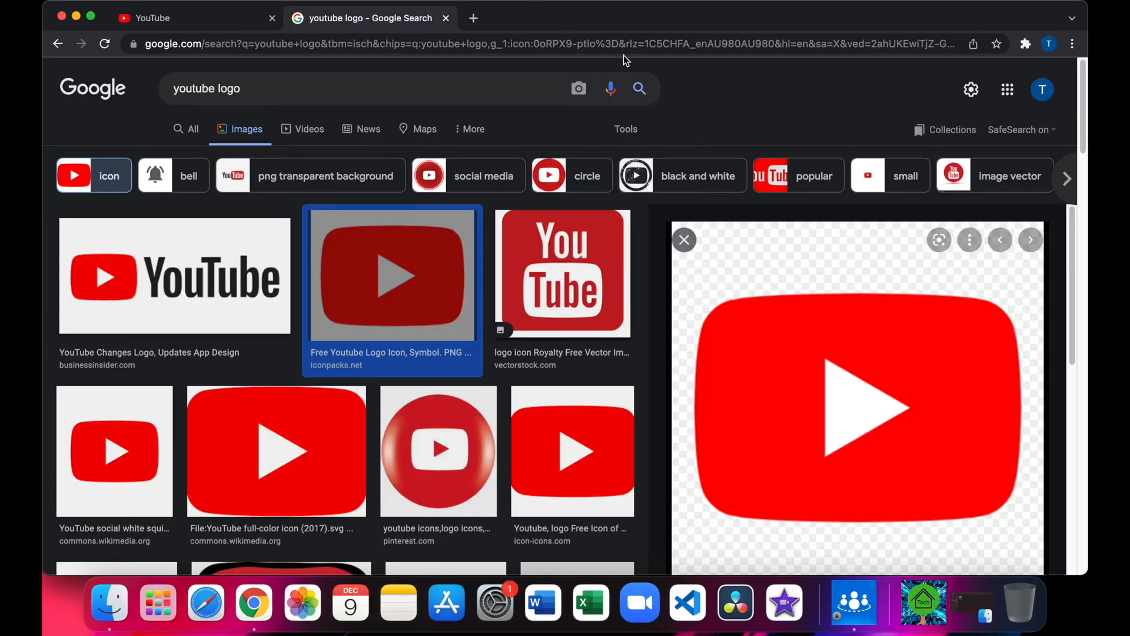
{"action": "mouse_move", "coordinate": [837, 302]}
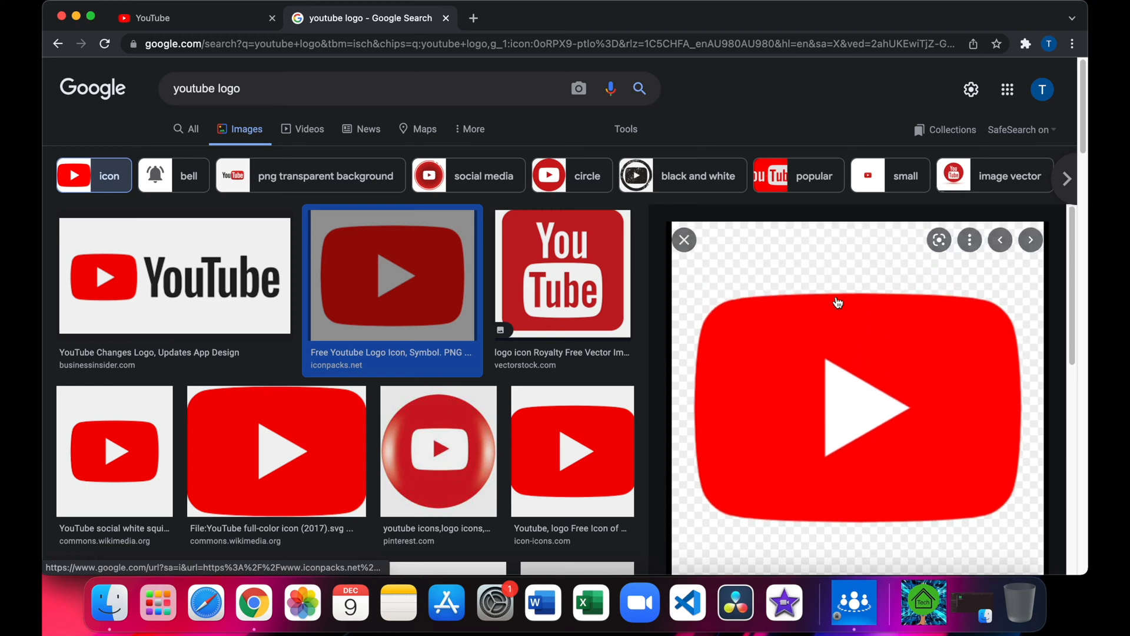
{"action": "right_click", "coordinate": [838, 302]}
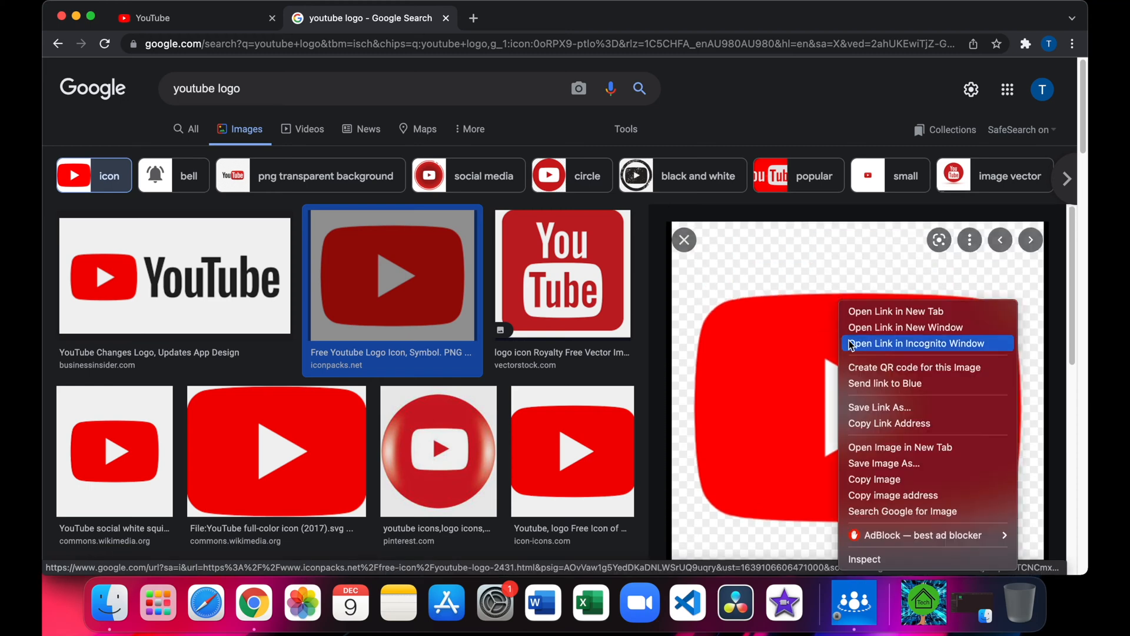
{"action": "left_click", "coordinate": [879, 483]}
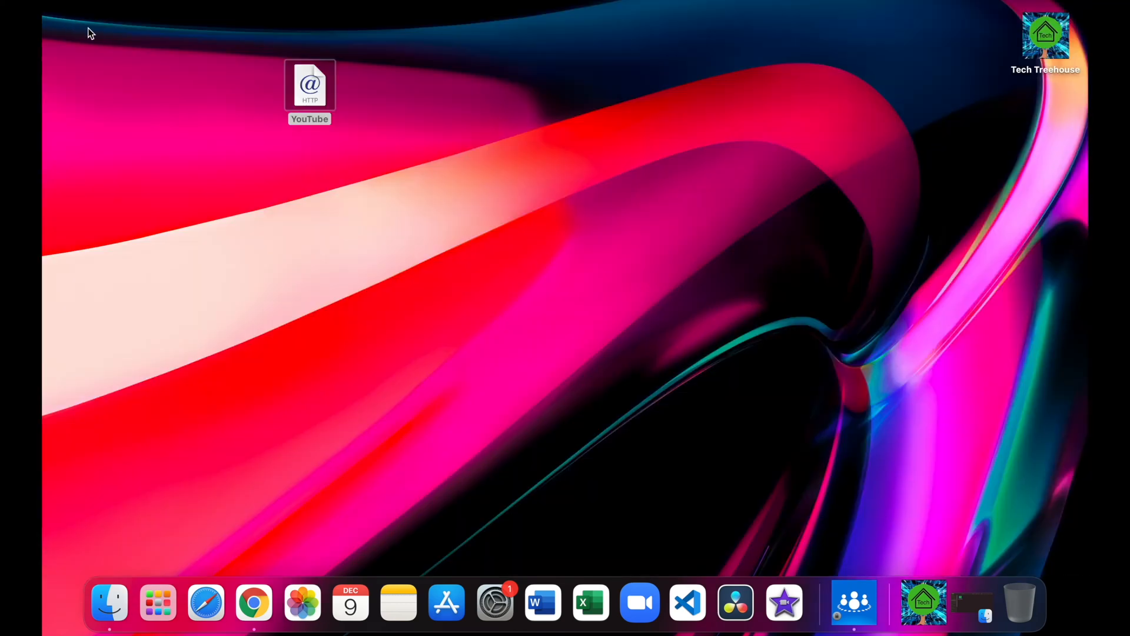
Step: Show Get Info for YouTube.webloc in the Desktop folder and move the panel aside
{"action": "left_click", "coordinate": [108, 601]}
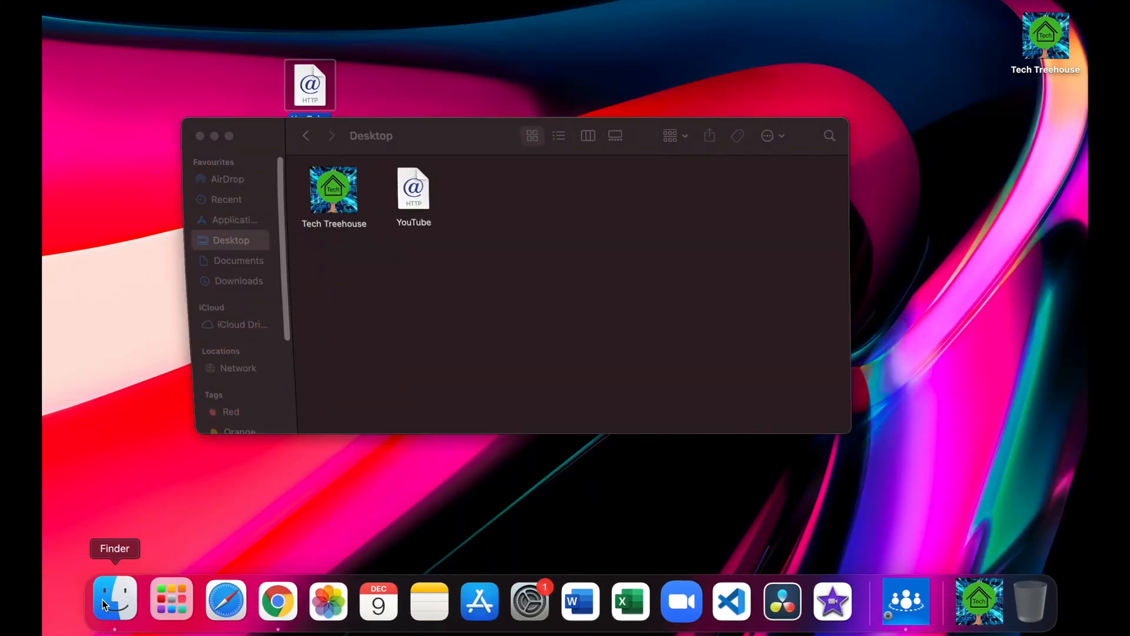
{"action": "left_click", "coordinate": [413, 189]}
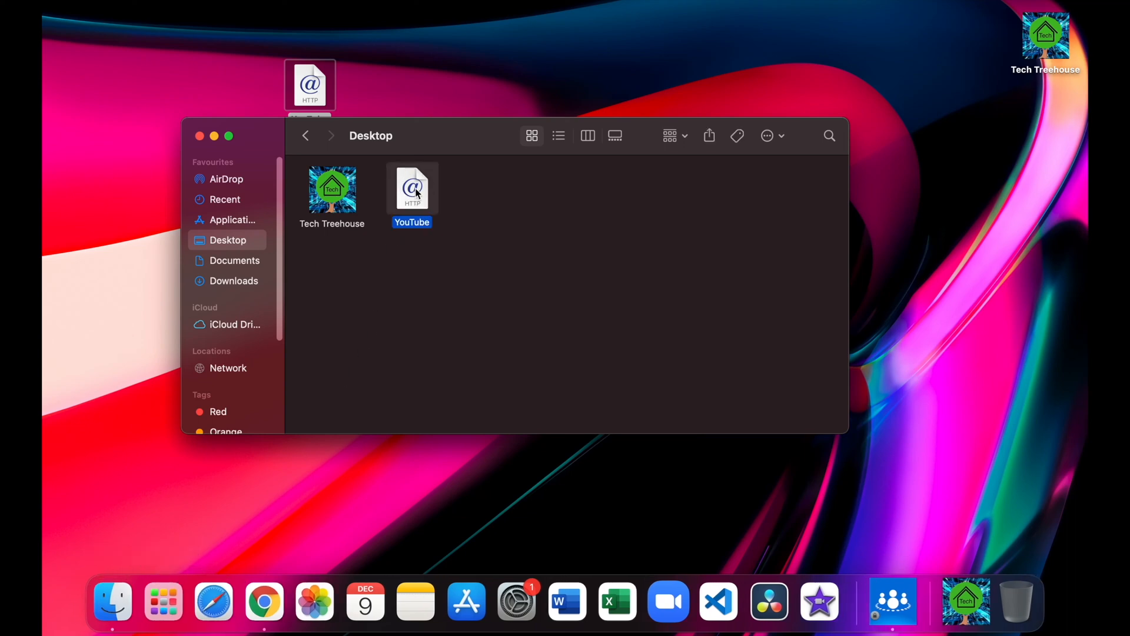
{"action": "right_click", "coordinate": [412, 189]}
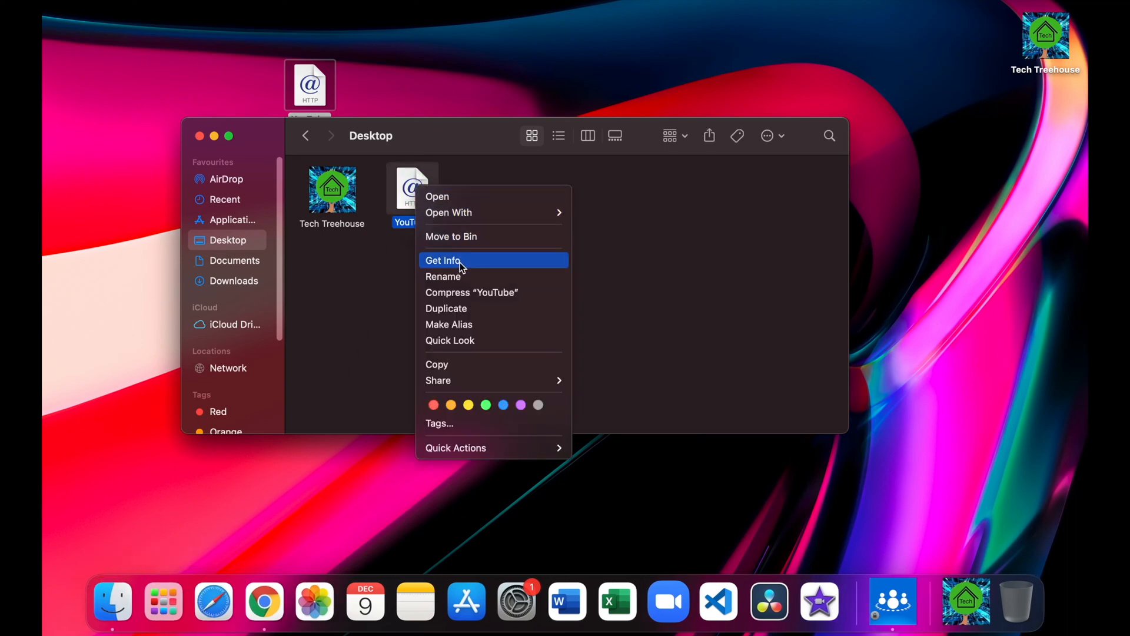
{"action": "left_click", "coordinate": [442, 260]}
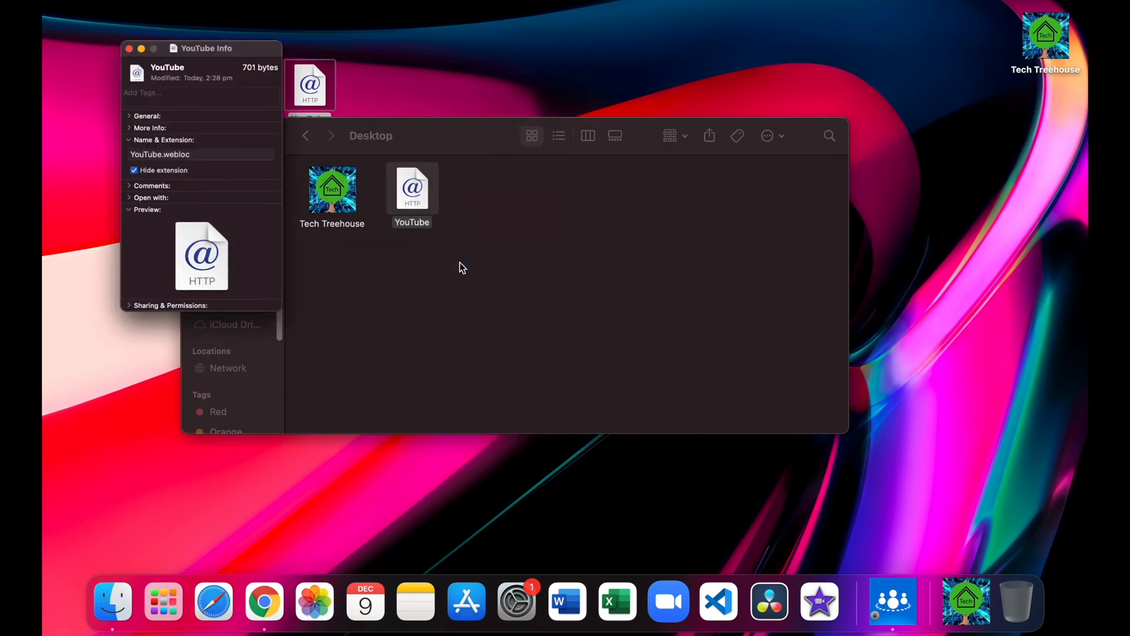
{"action": "left_click_drag", "start_coordinate": [205, 47], "coordinate": [151, 16]}
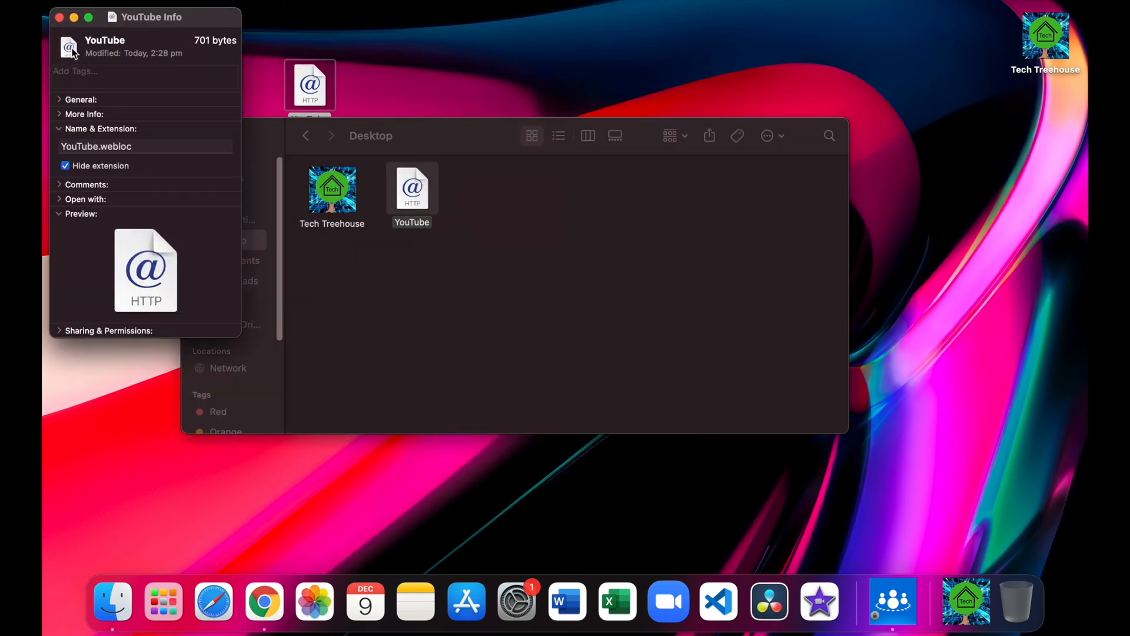
Step: Paste the red YouTube logo as the file's icon, add it to the Dock, and dismiss the panel
{"action": "key", "text": "cmd+v"}
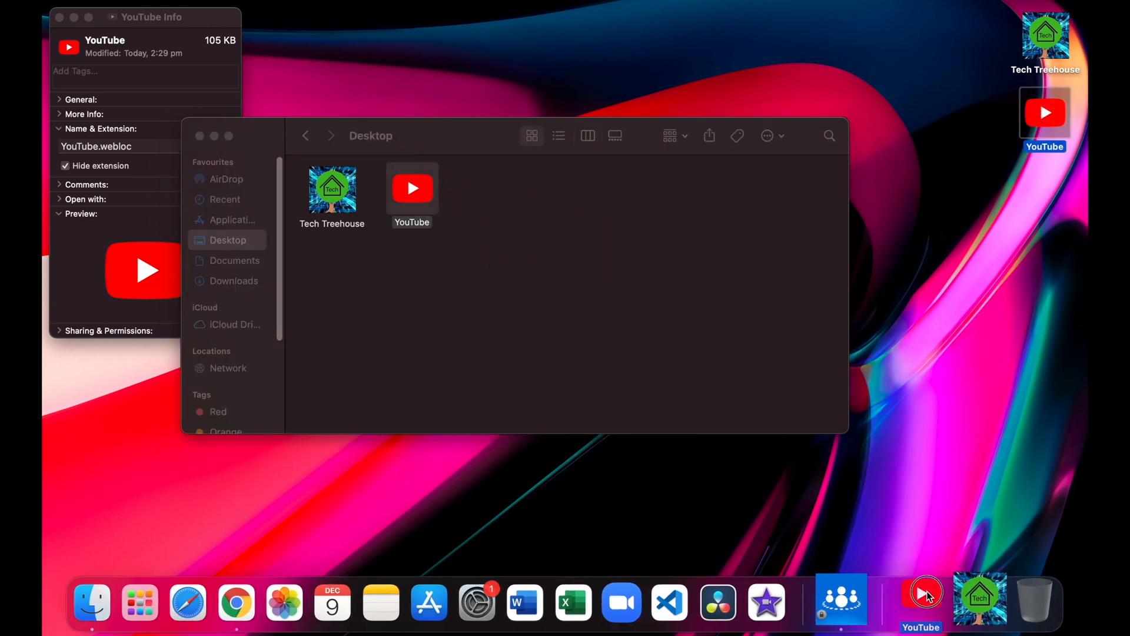
{"action": "mouse_move", "coordinate": [944, 342]}
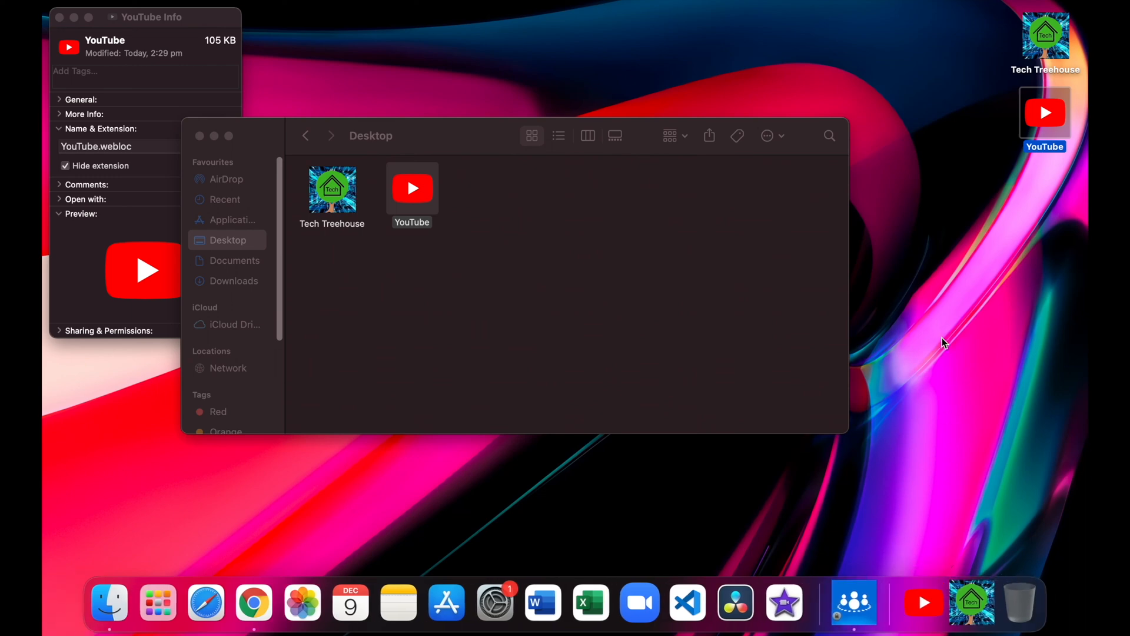
{"action": "mouse_move", "coordinate": [60, 18]}
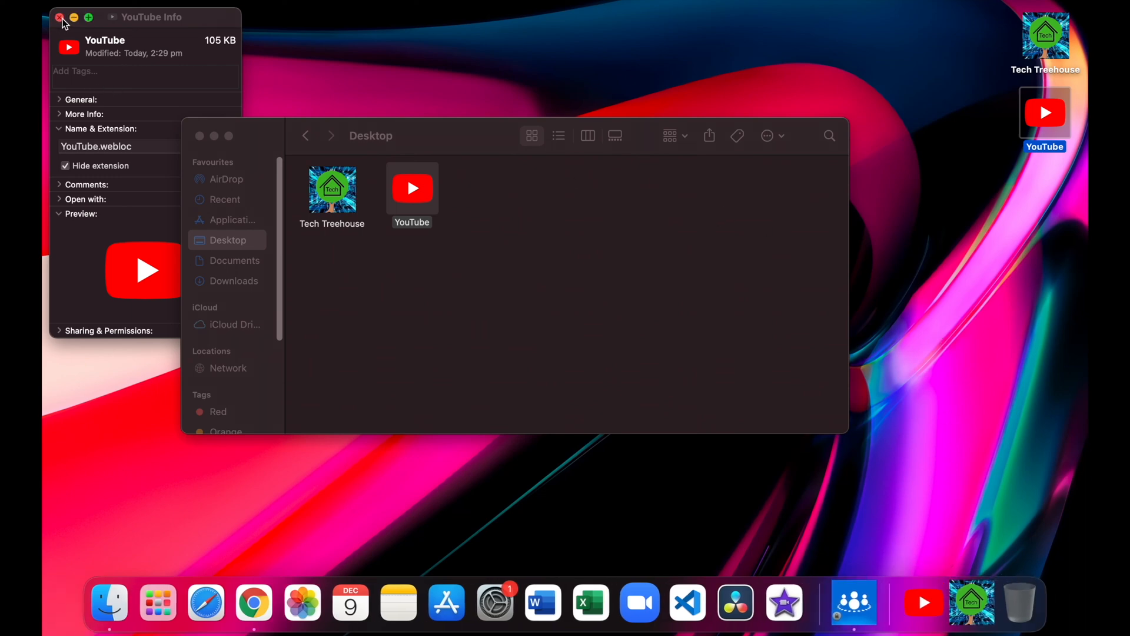
{"action": "left_click", "coordinate": [59, 17]}
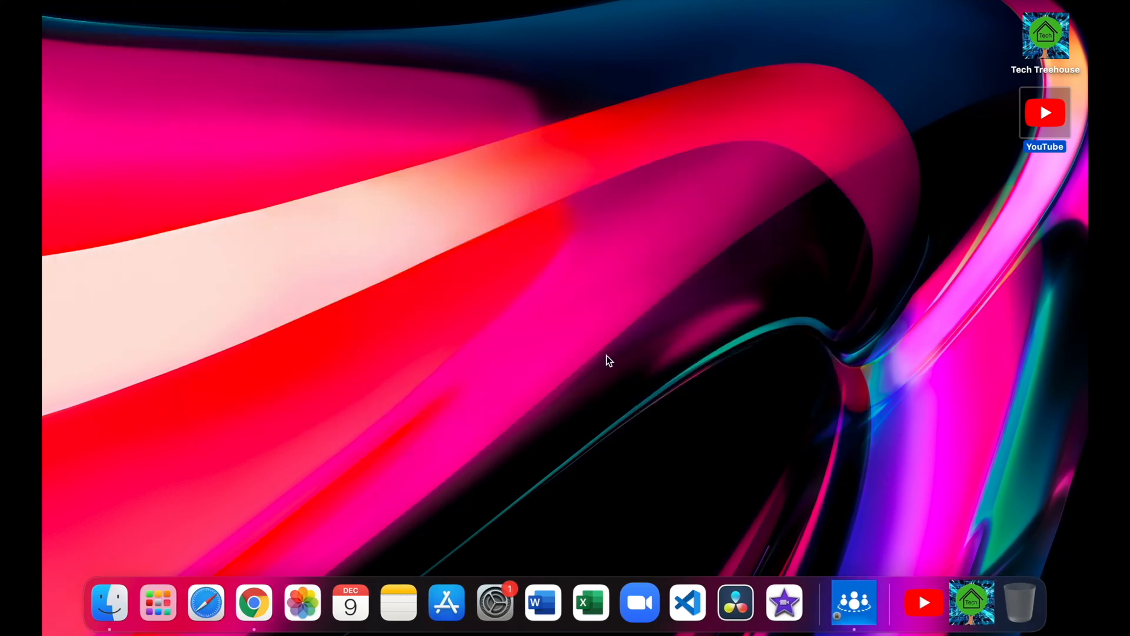
{"action": "mouse_move", "coordinate": [926, 600]}
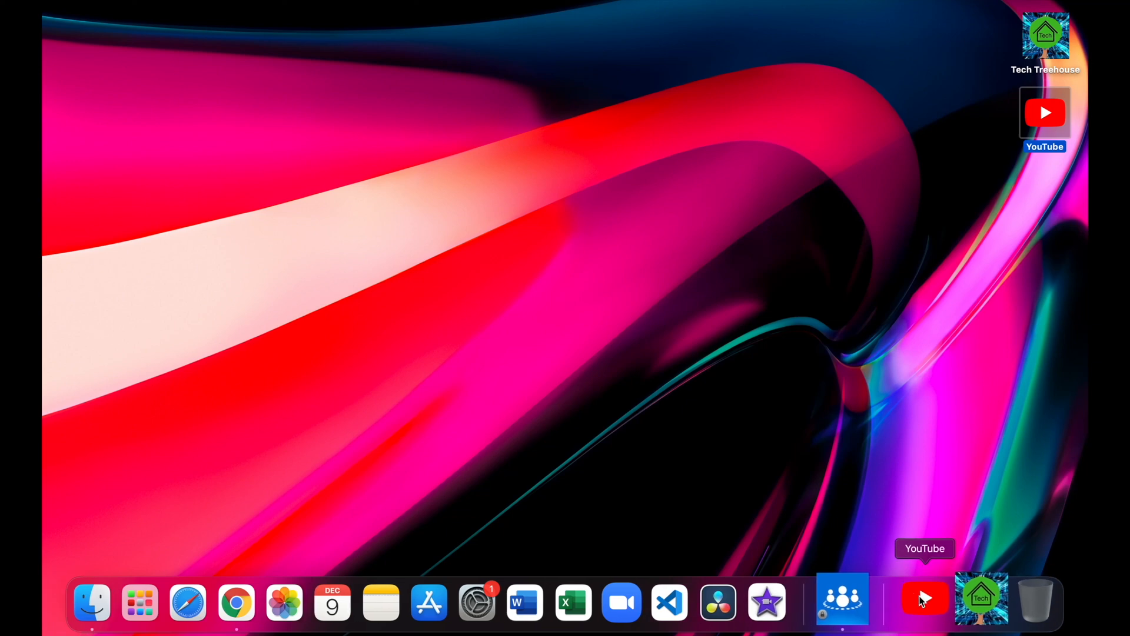
Step: Launch youtube.com from the new custom-icon YouTube bookmark in the Dock
{"action": "left_click", "coordinate": [925, 602]}
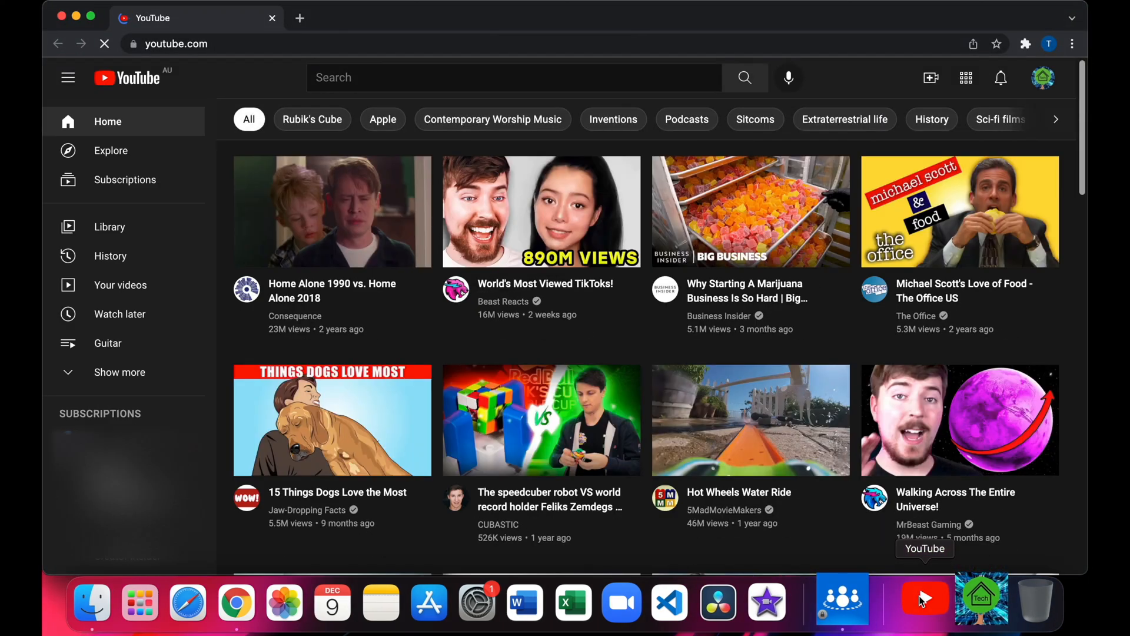